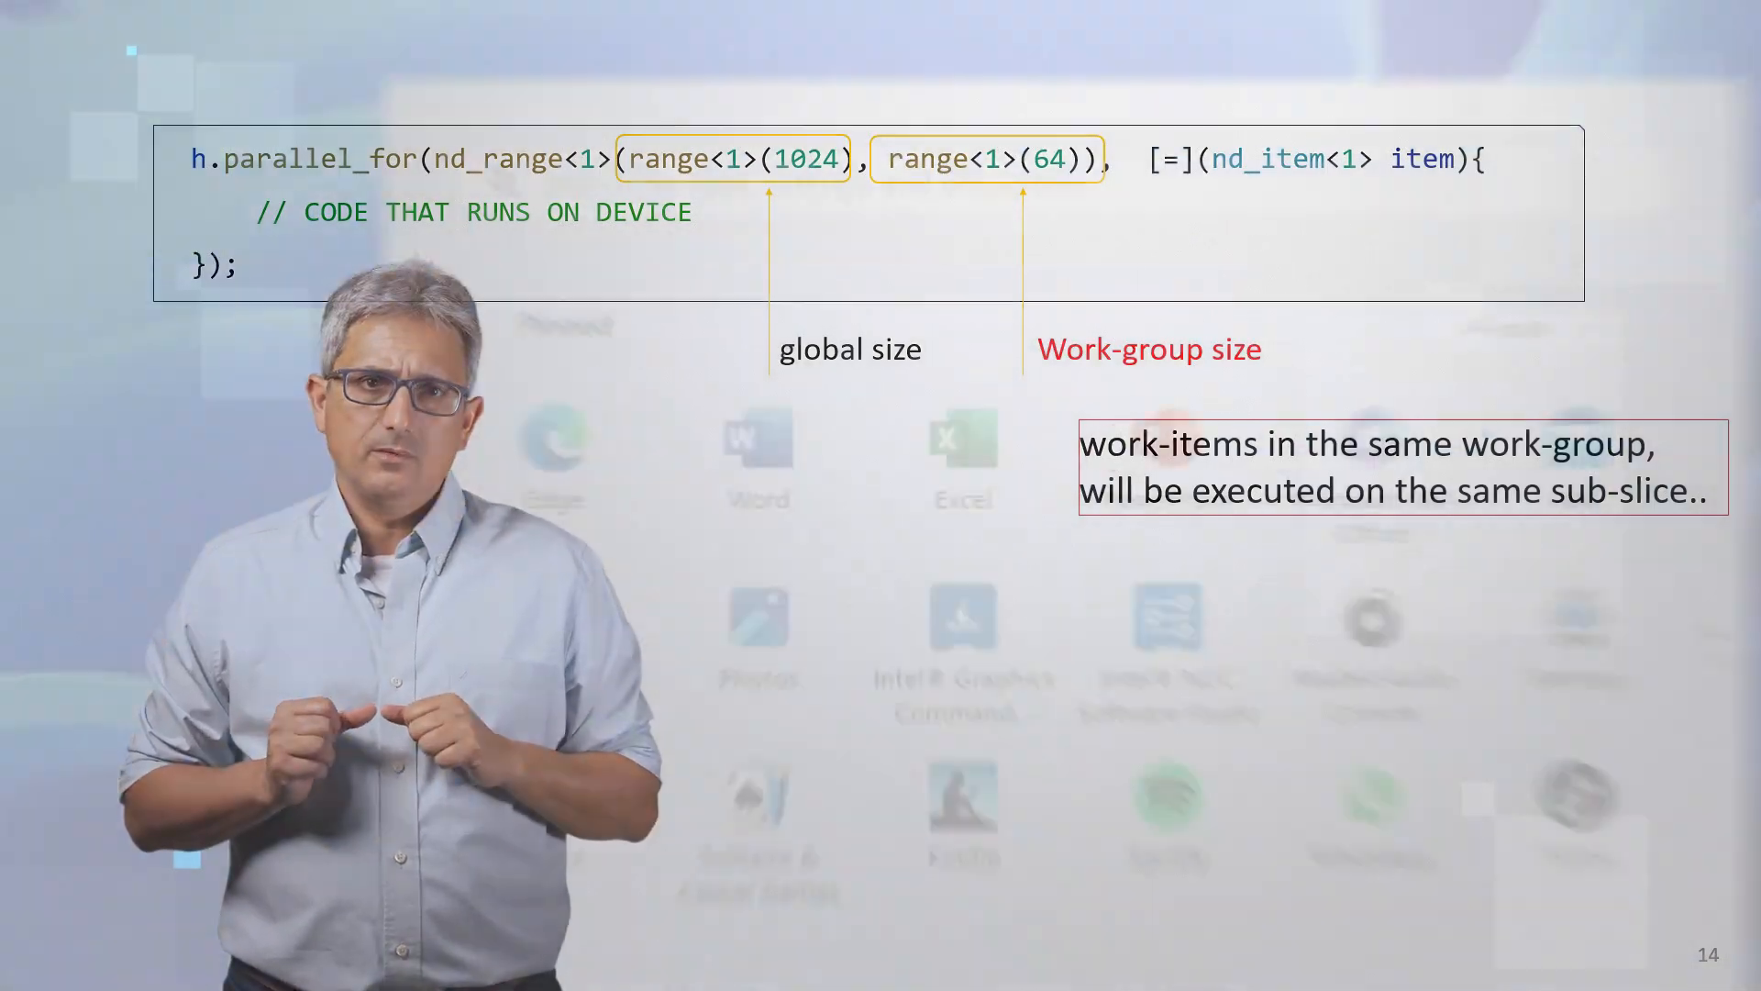
Search Windows for 'oneapi' to surface the Intel oneAPI command prompt for Intel 64.
{"action": "left_click", "coordinate": [706, 936]}
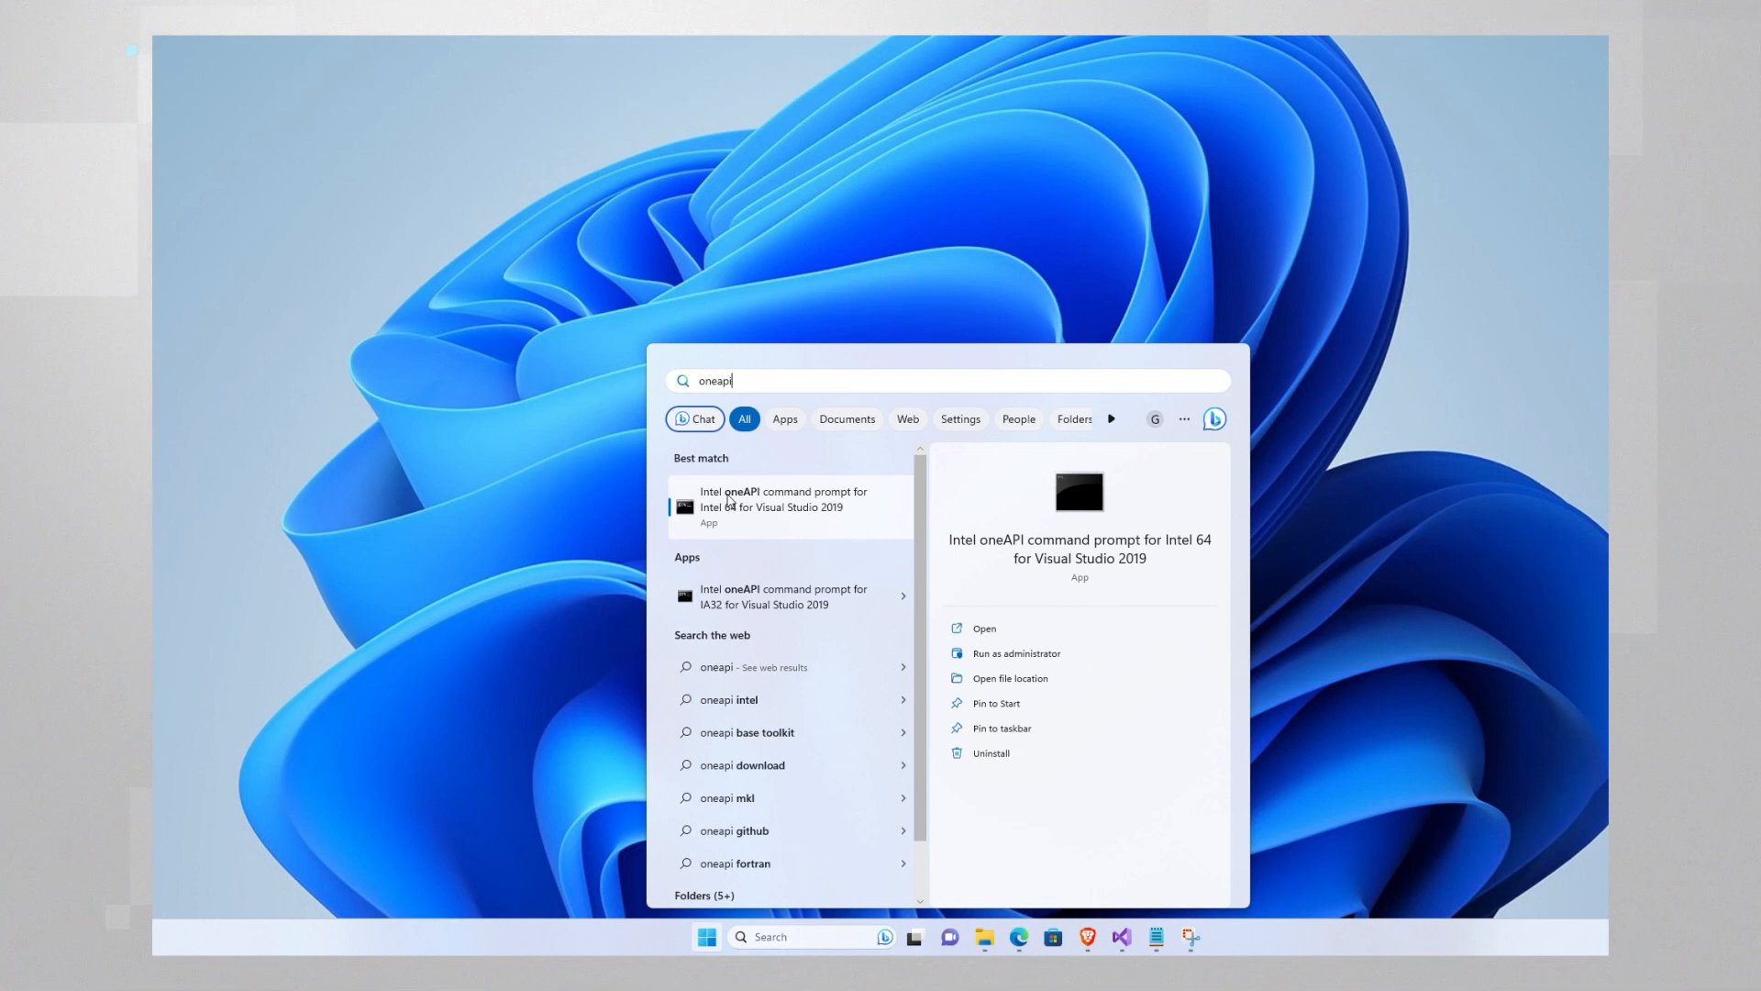
Launch the Intel oneAPI command prompt and run sycl-ls to list OpenCL and Level-Zero devices.
{"action": "left_click", "coordinate": [981, 627]}
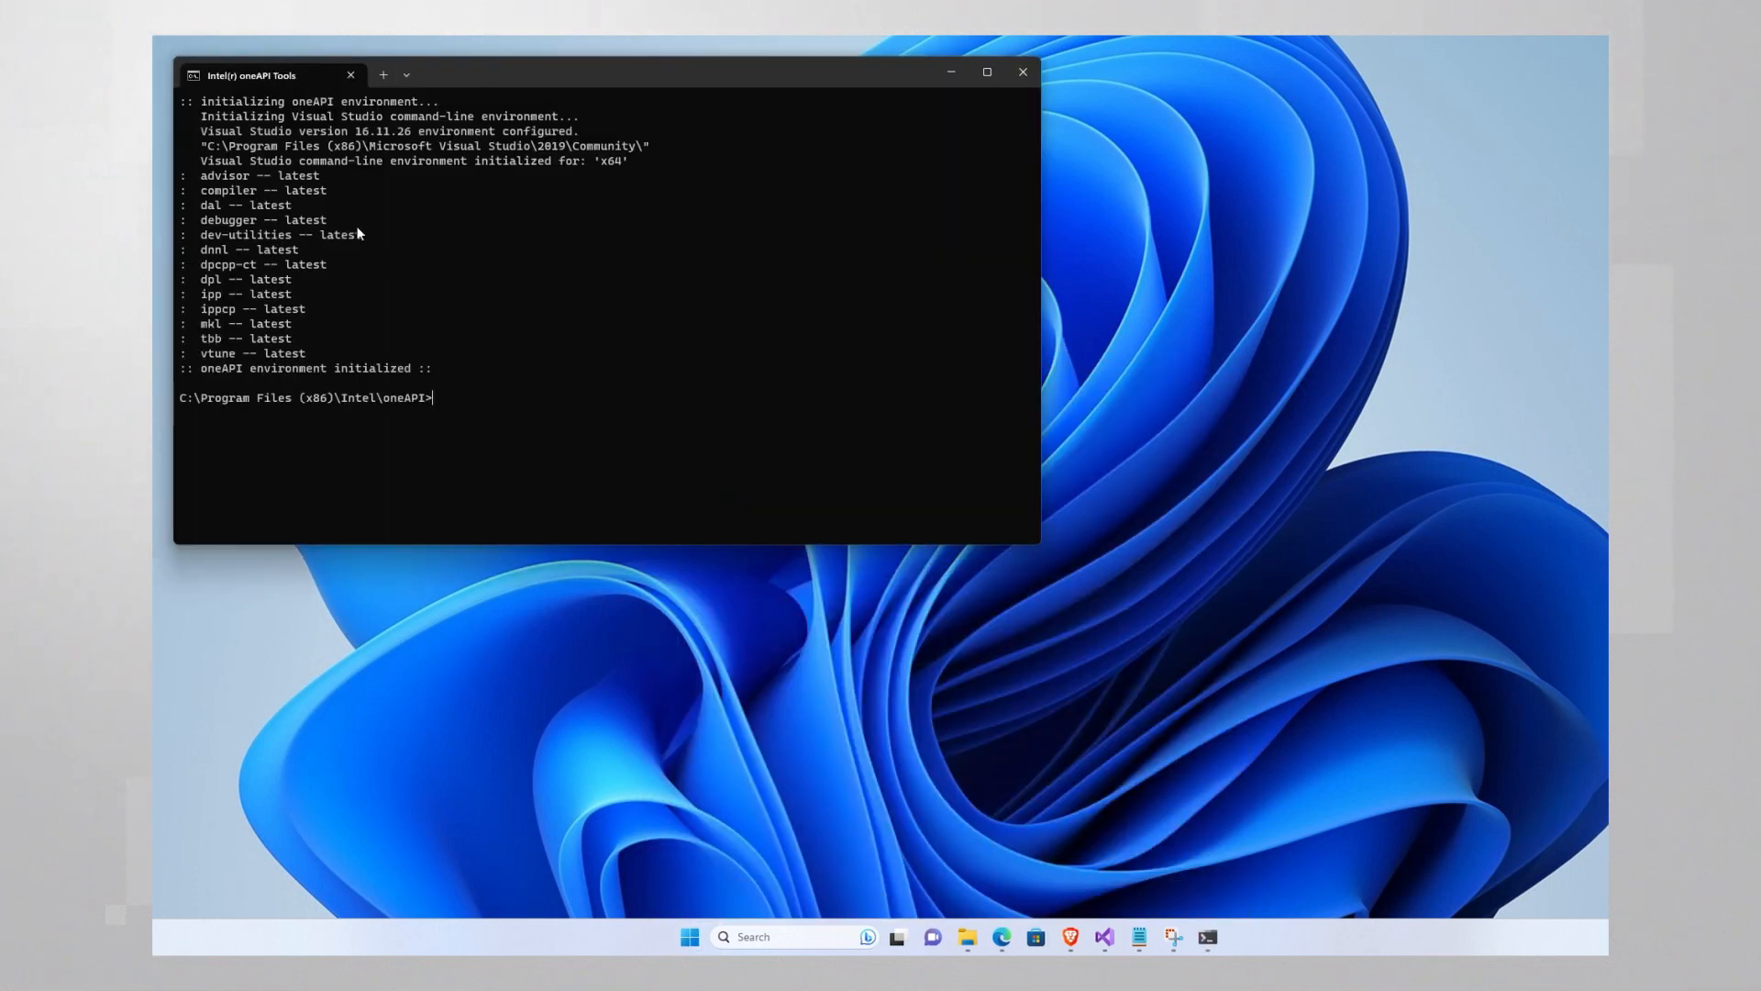
{"action": "mouse_move", "coordinate": [517, 424]}
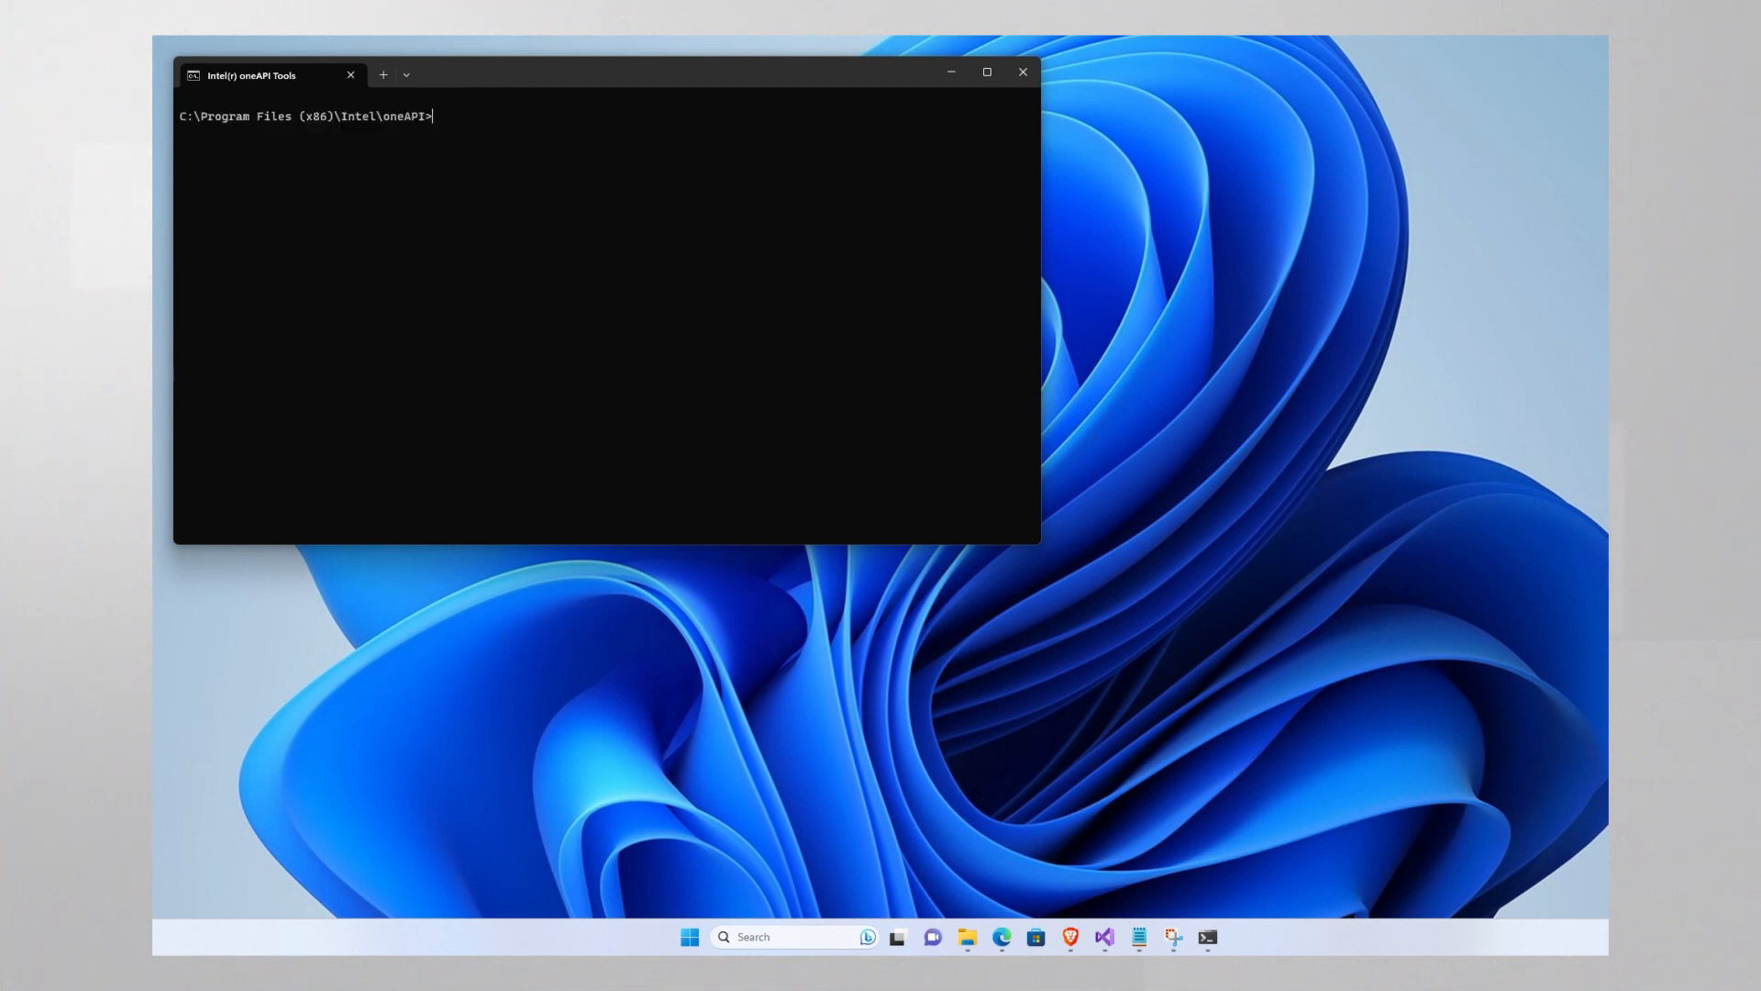
{"action": "type", "text": "sycl-l"}
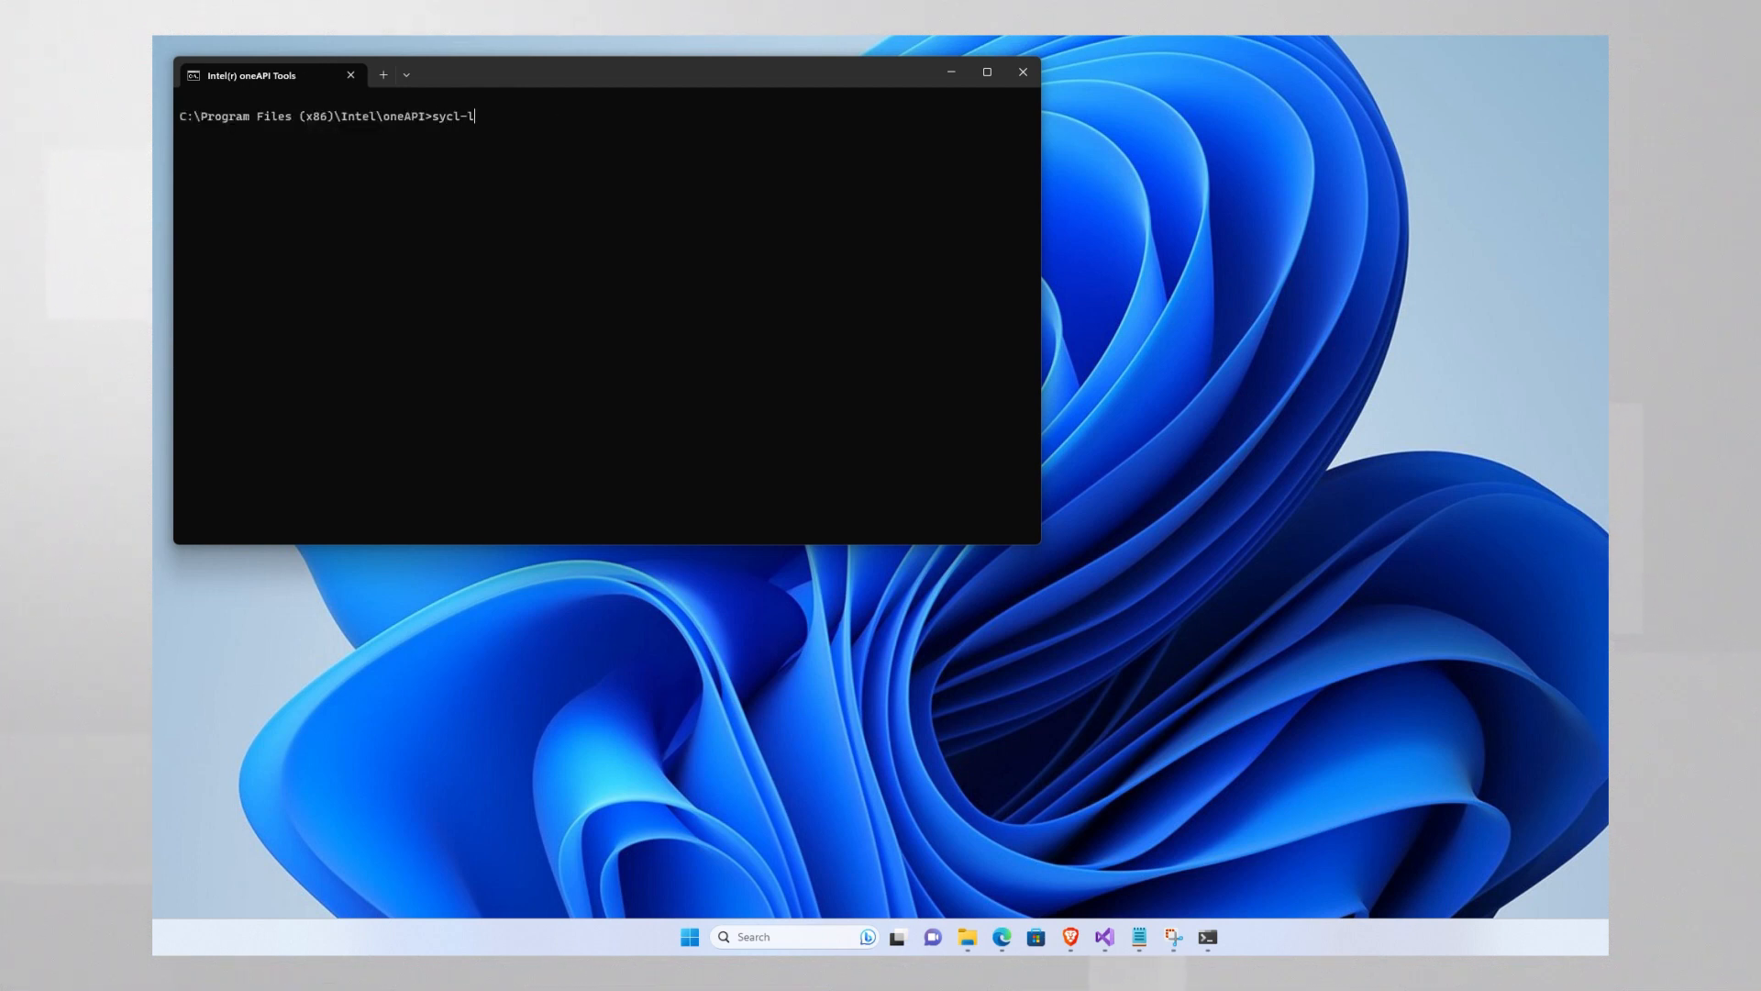
{"action": "key", "text": "Return"}
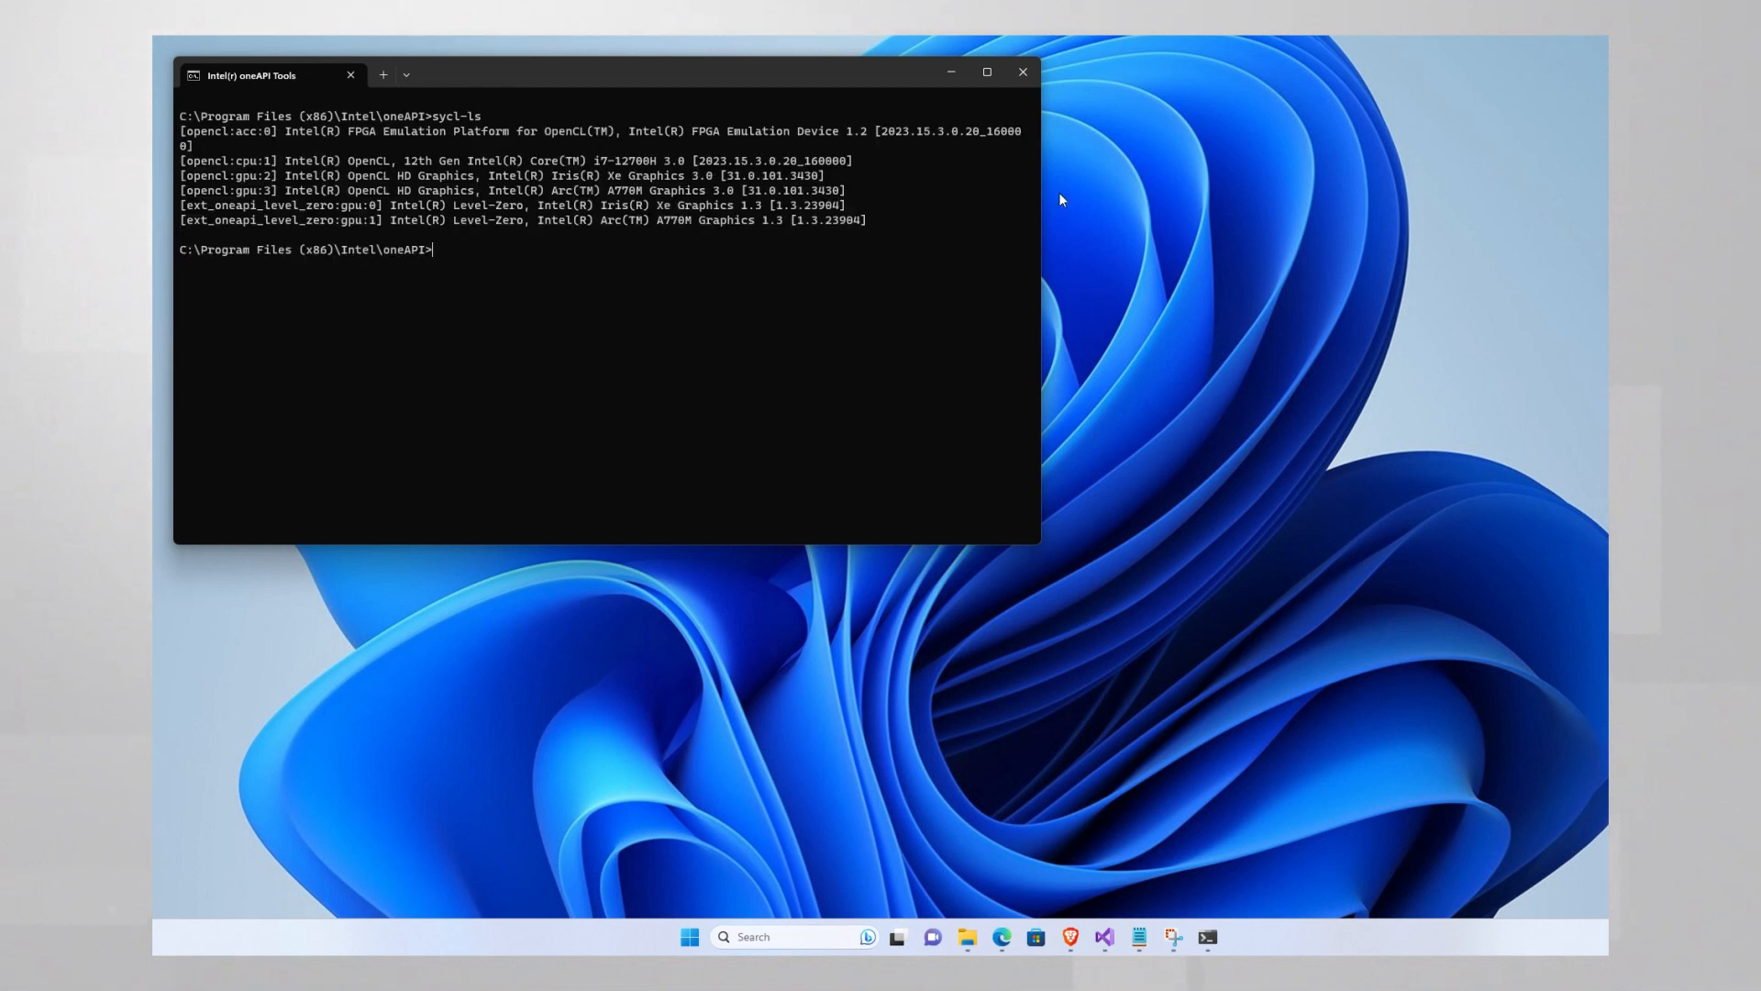